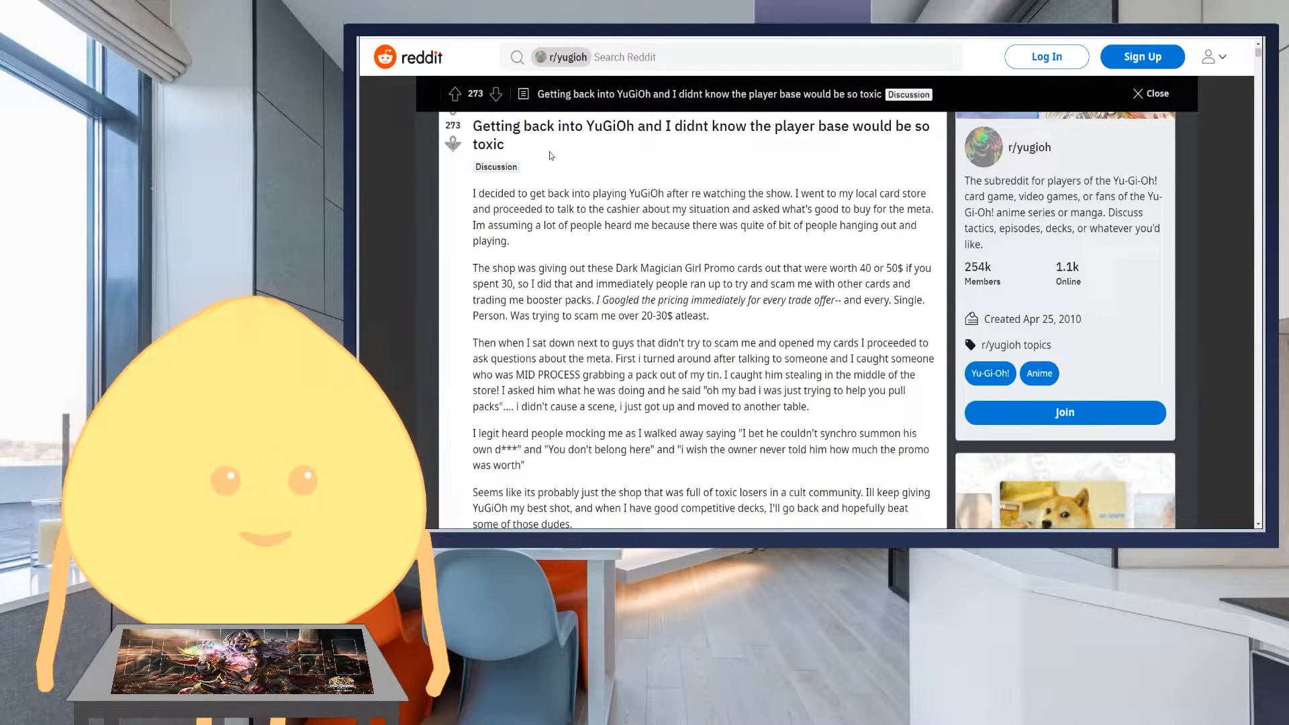
{"action": "mouse_move", "coordinate": [488, 143]}
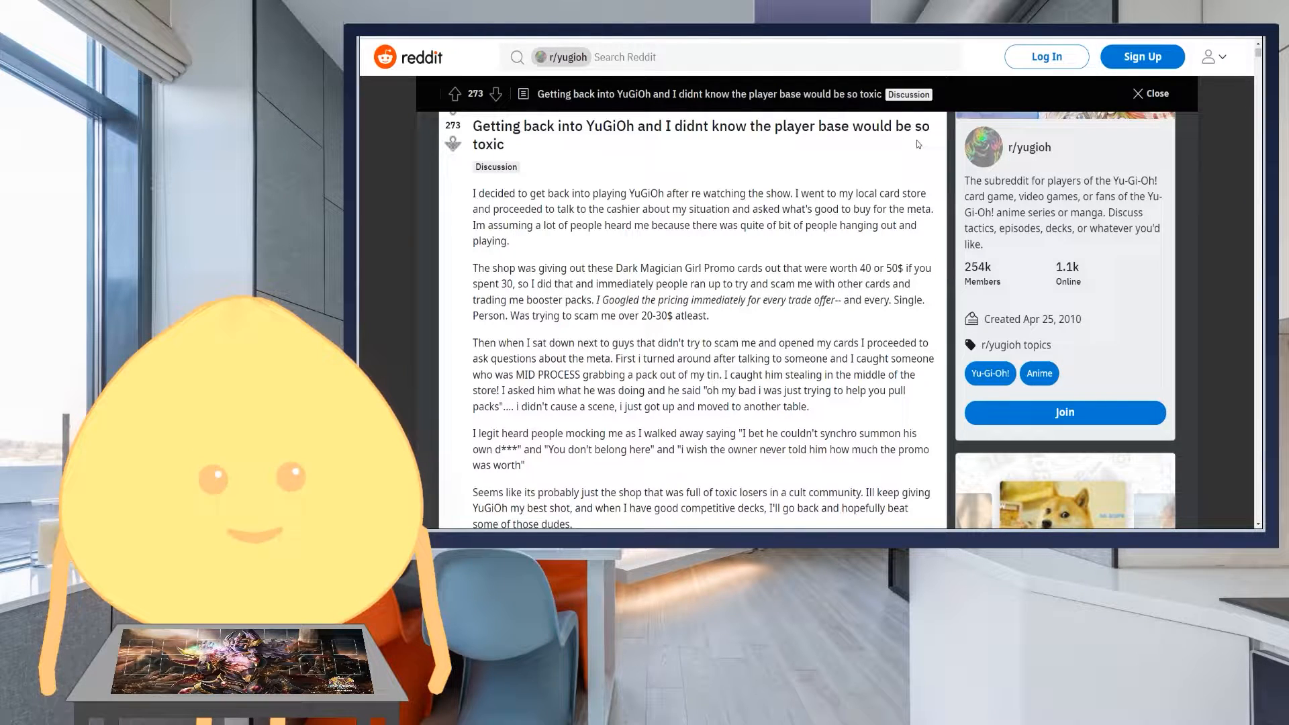
{"action": "mouse_move", "coordinate": [667, 168]}
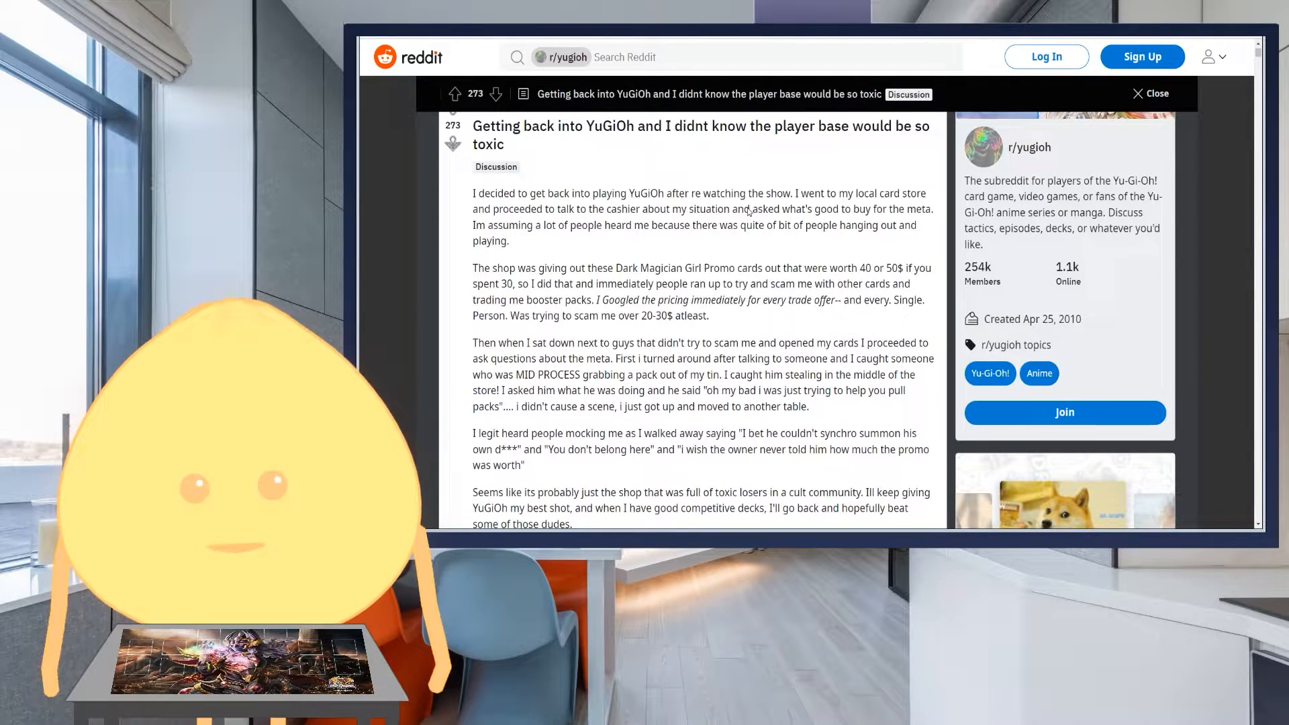
{"action": "mouse_move", "coordinate": [737, 233]}
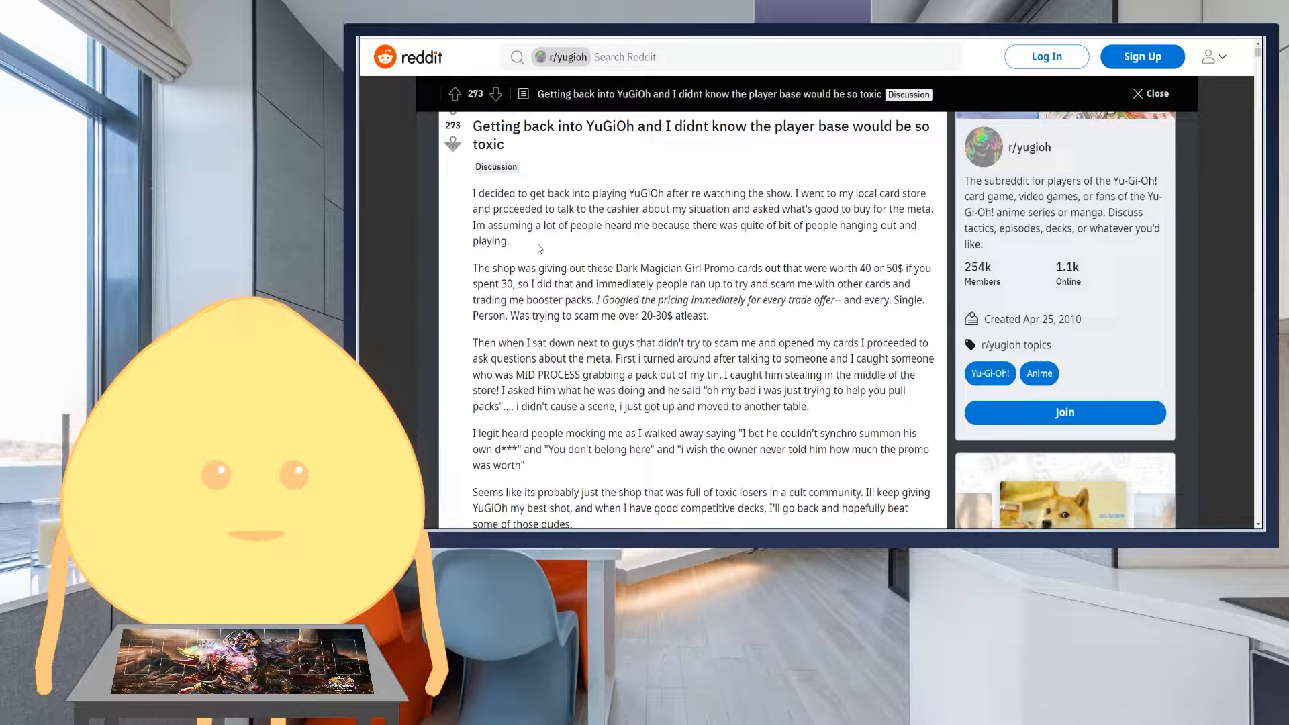
{"action": "mouse_move", "coordinate": [597, 250]}
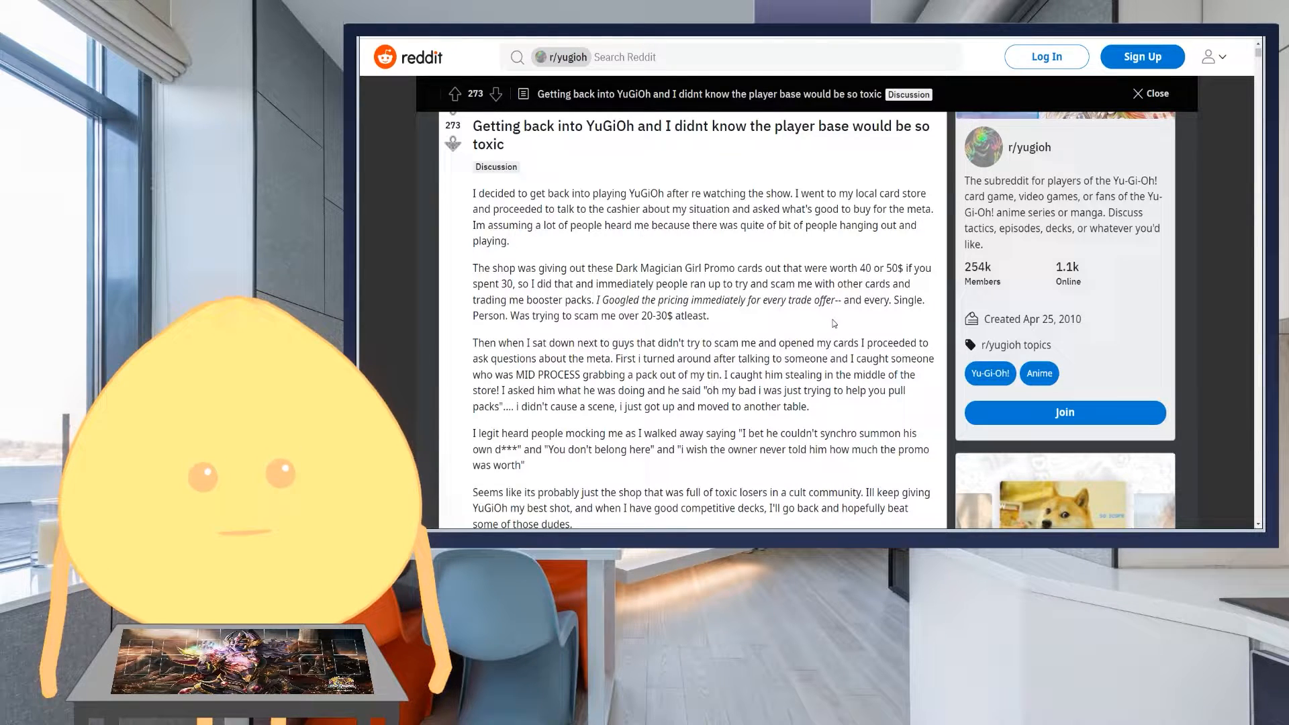
{"action": "mouse_move", "coordinate": [713, 322]}
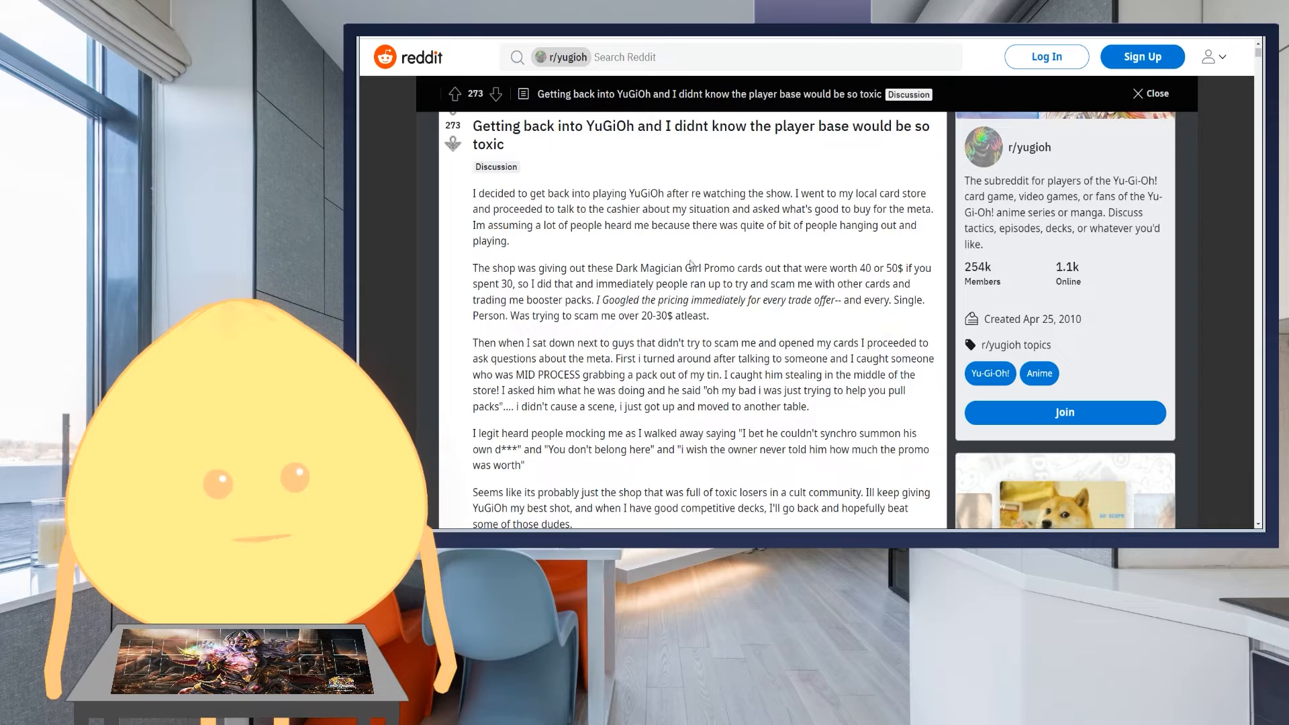
{"action": "mouse_move", "coordinate": [646, 352]}
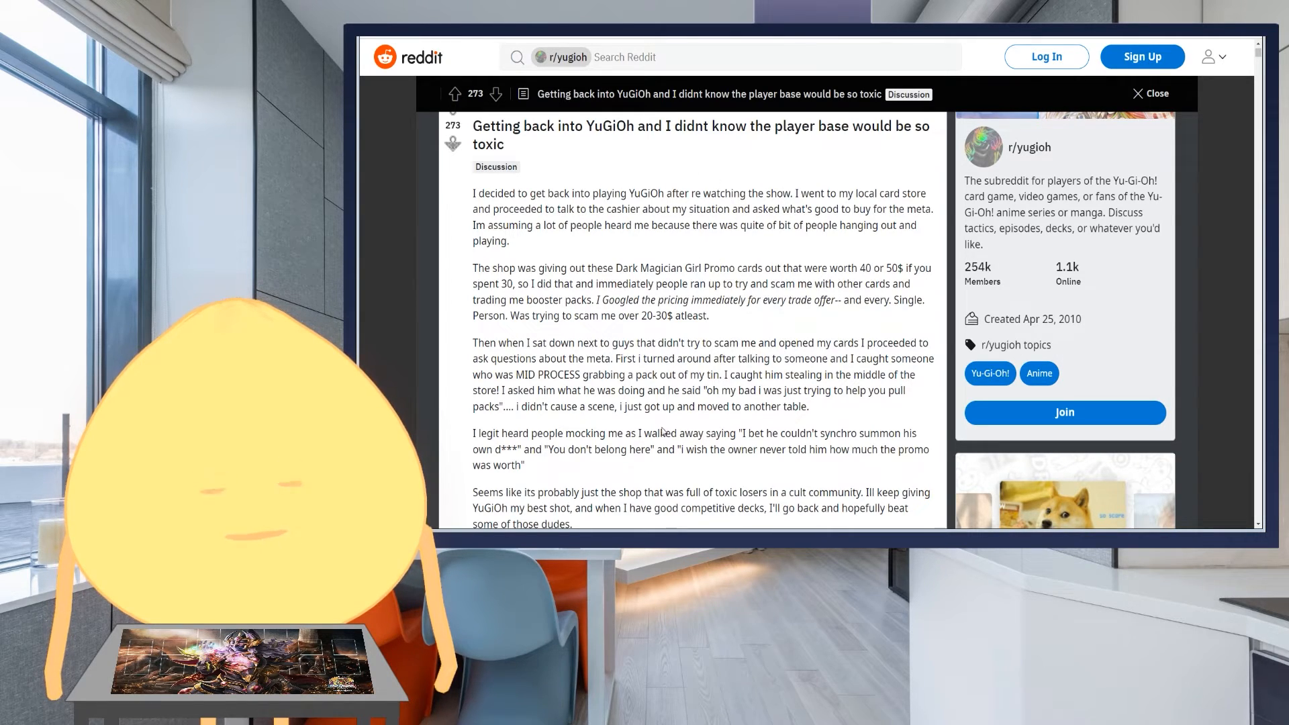
{"action": "mouse_move", "coordinate": [655, 245]}
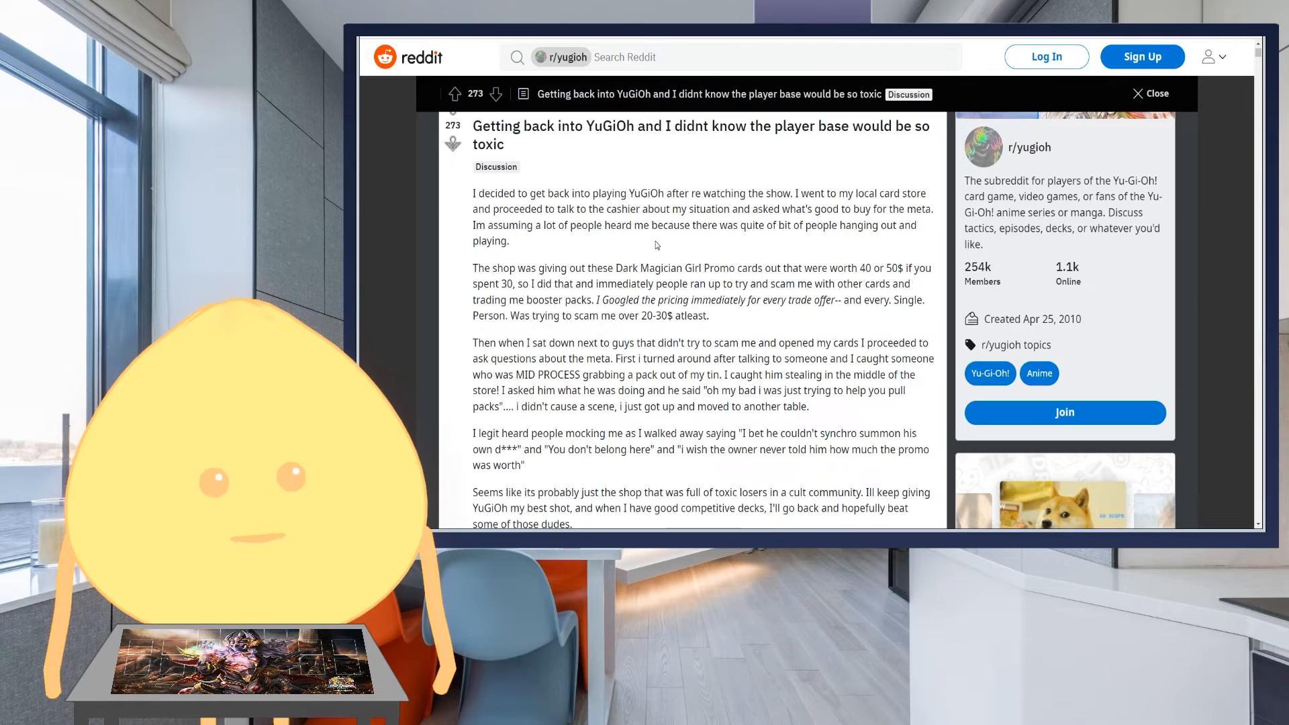
{"action": "mouse_move", "coordinate": [603, 268]}
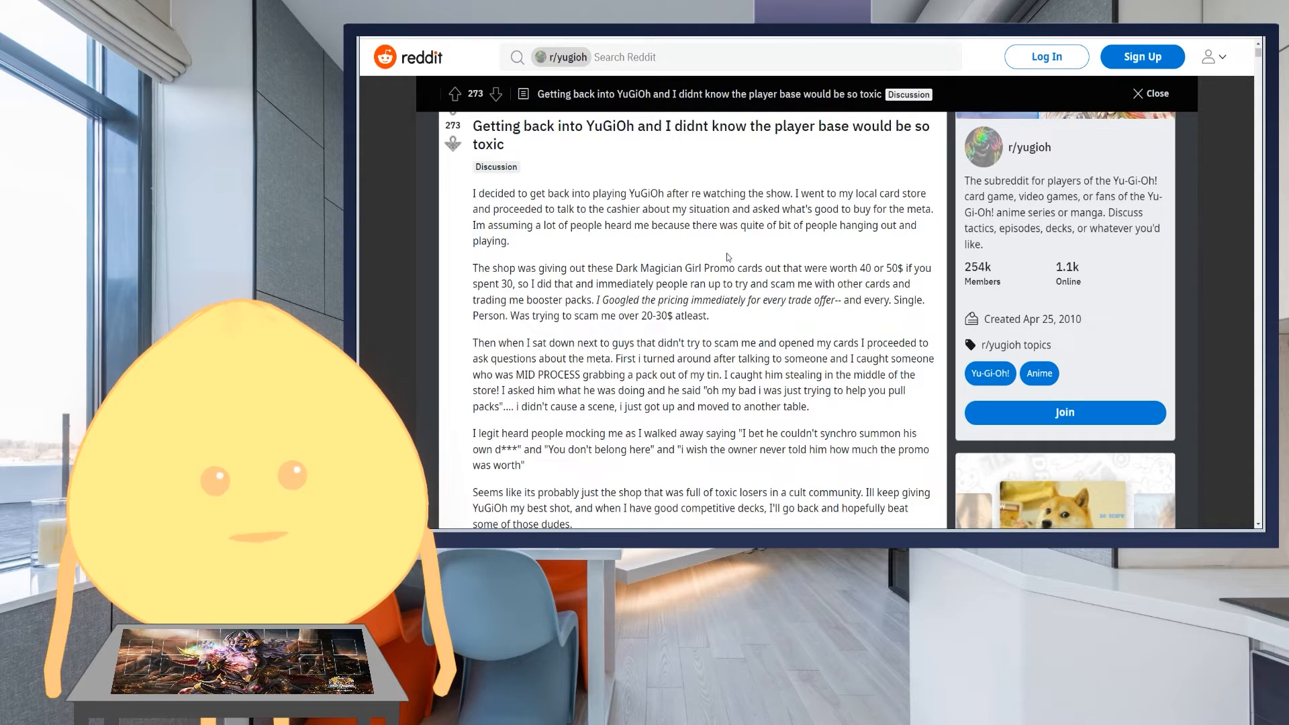
{"action": "mouse_move", "coordinate": [725, 262]}
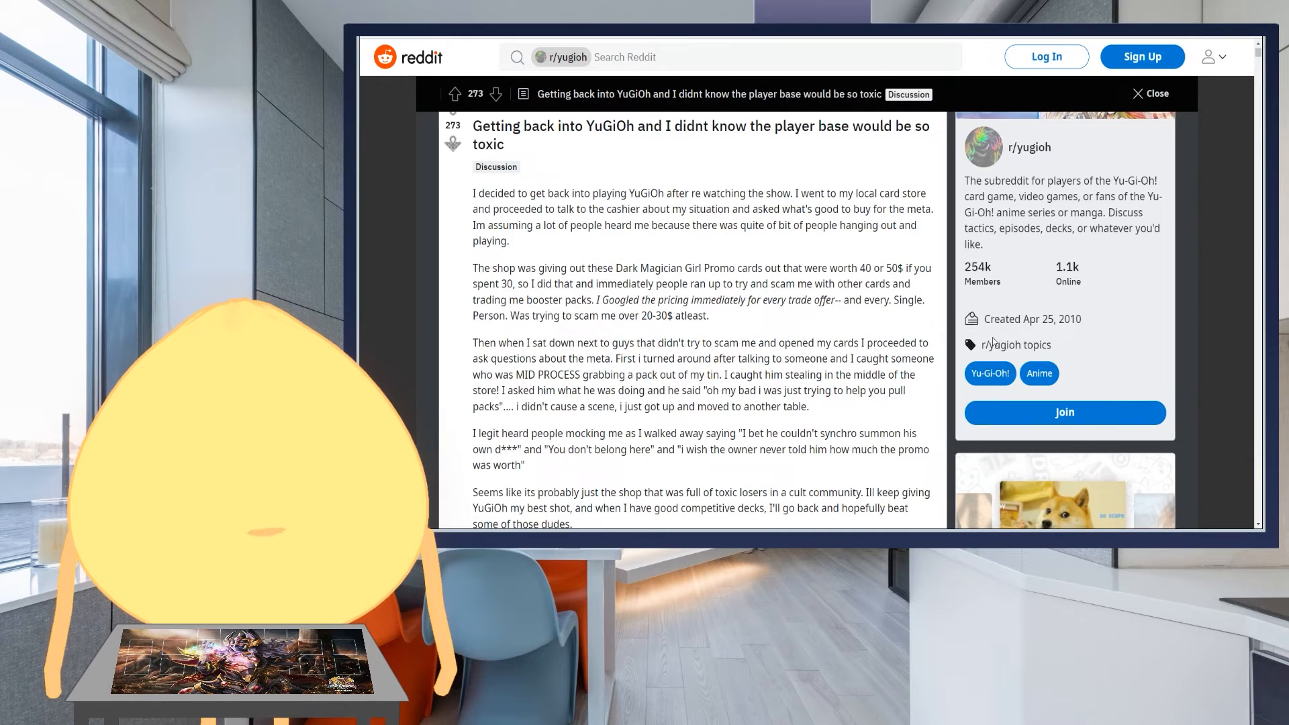
{"action": "mouse_move", "coordinate": [843, 404]}
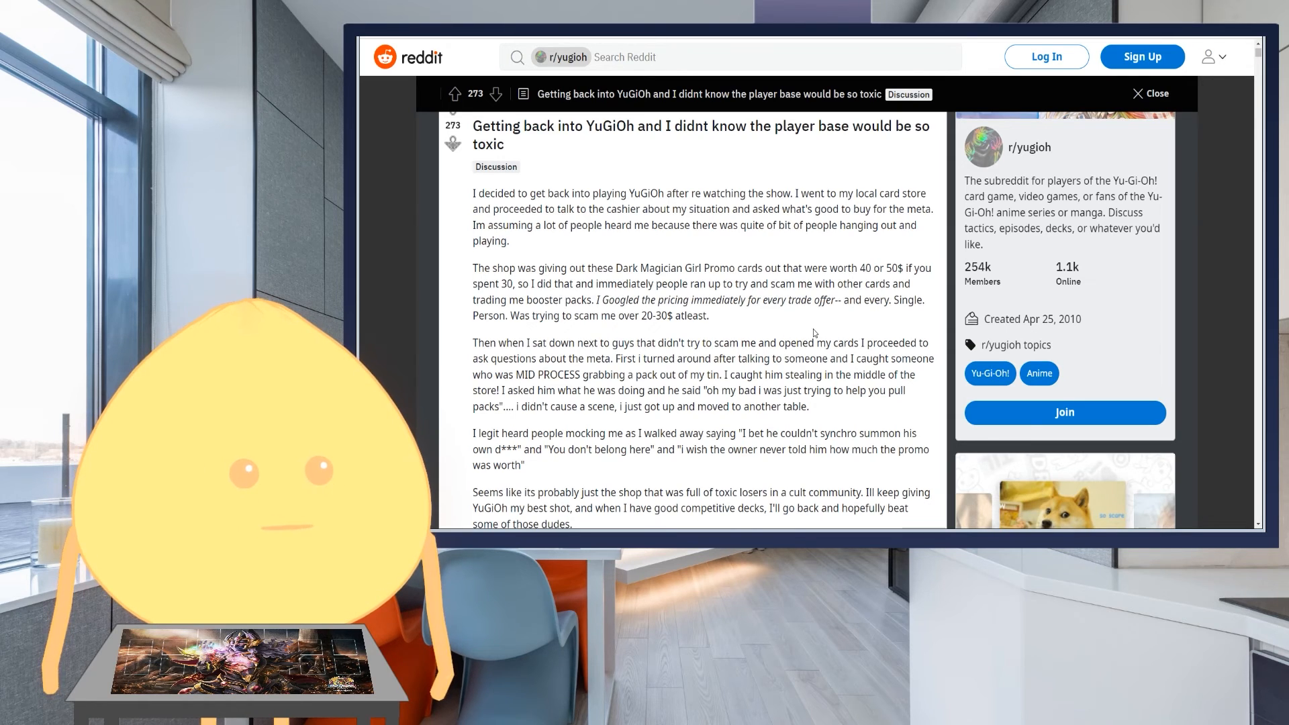
{"action": "mouse_move", "coordinate": [867, 382]}
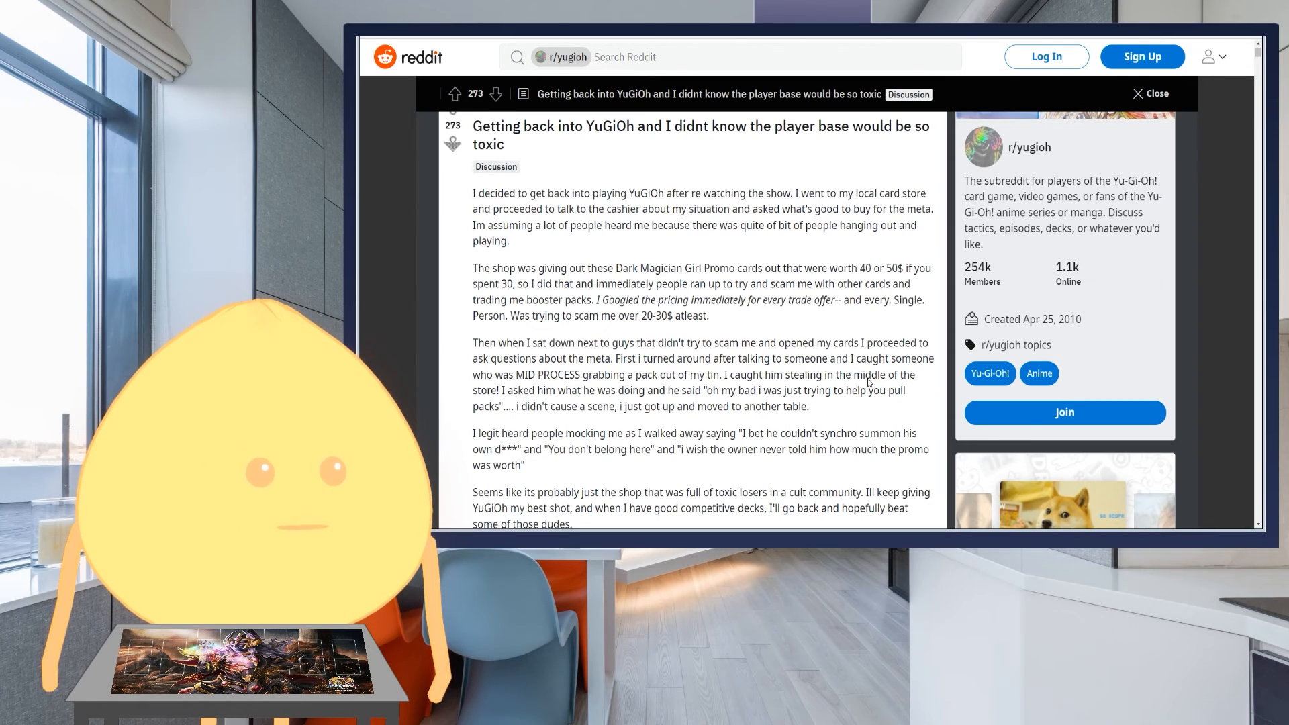